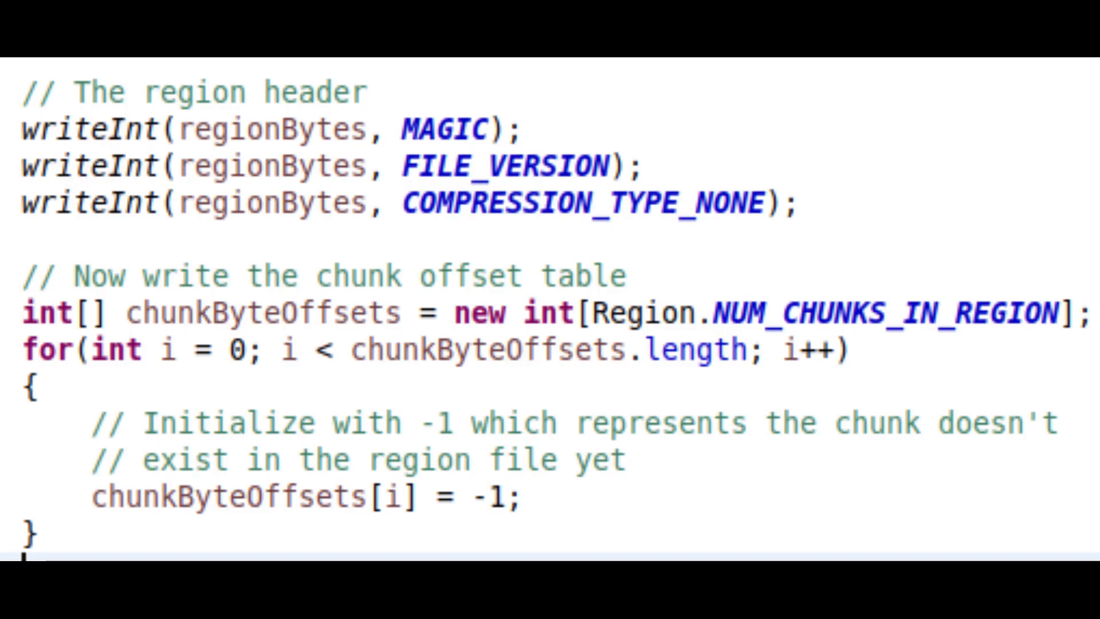
scroll(down, 3)
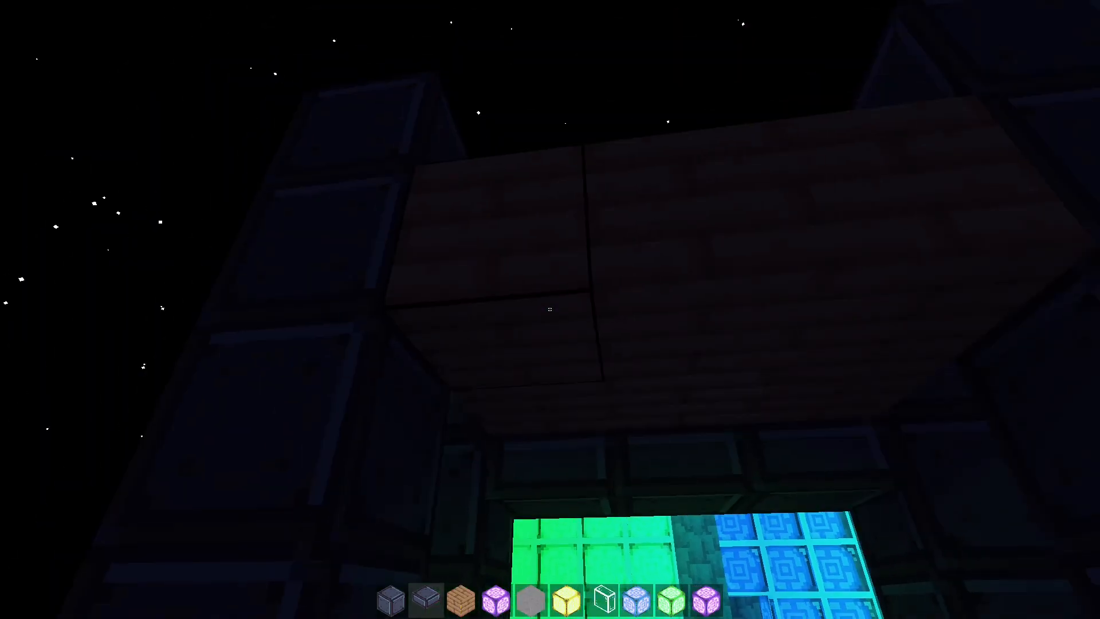
mouse_move(551, 309)
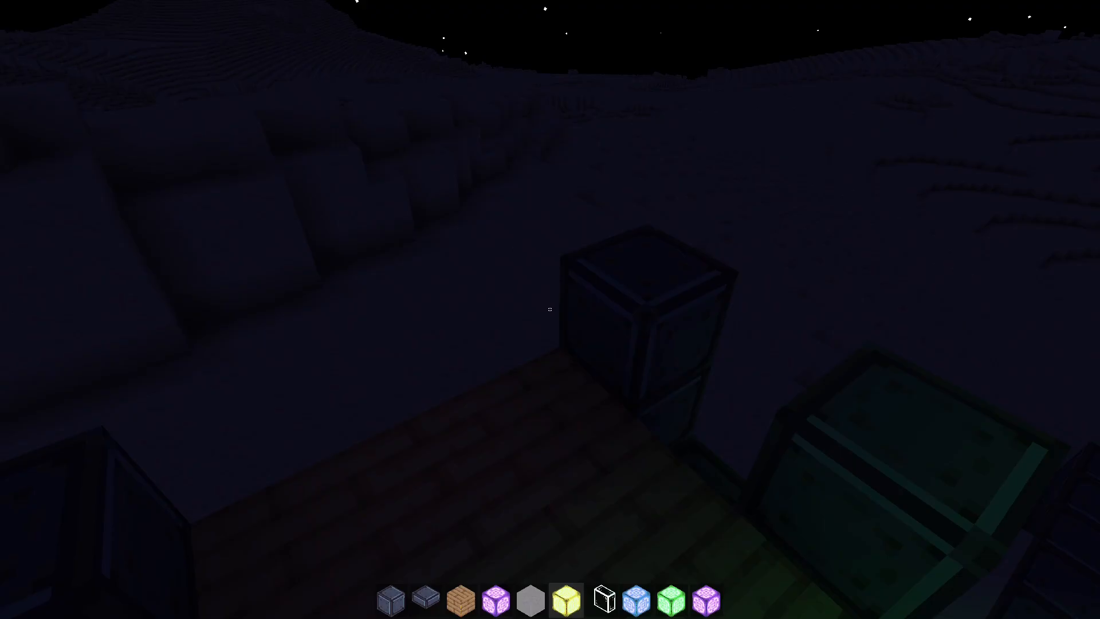